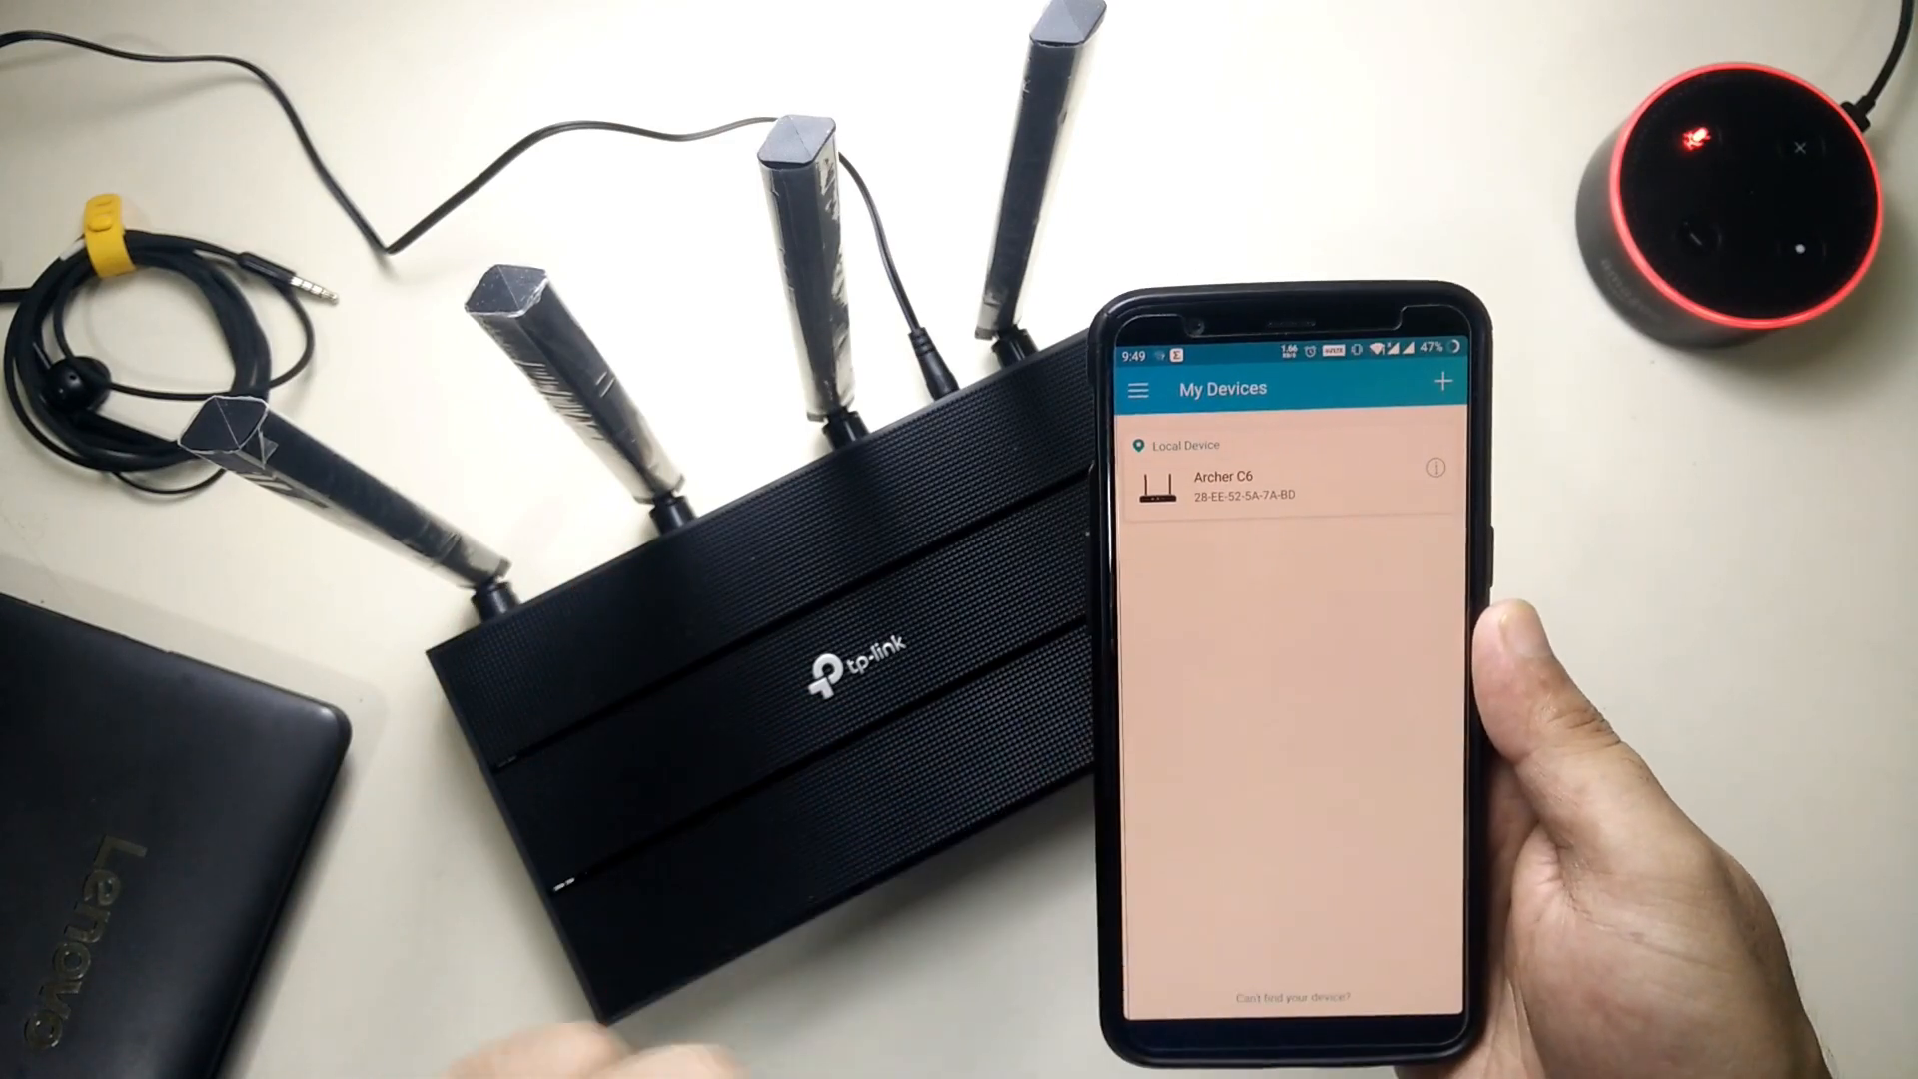
# Step: Connect to the Archer C6 under Local Device to reach its dashboard
pyautogui.click(1255, 479)
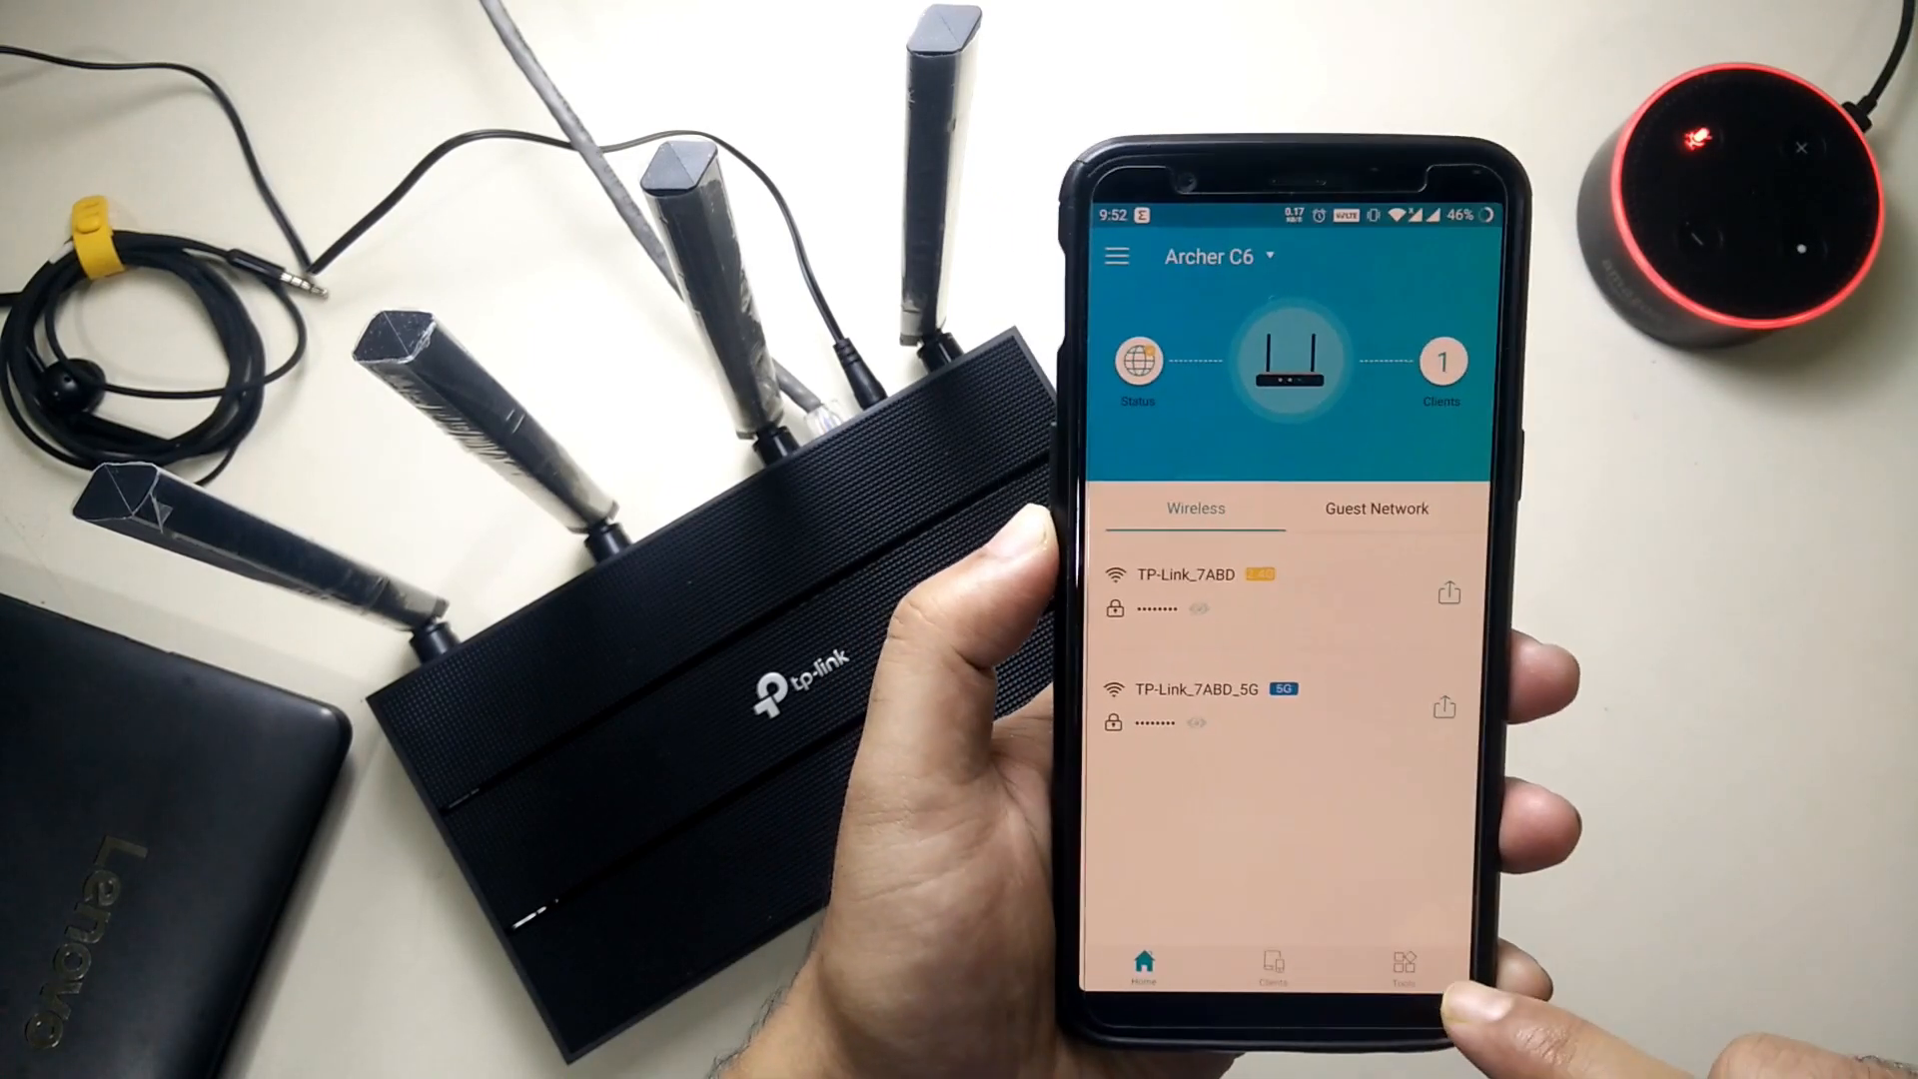
# Step: Browse the router's Tools list from Quick Setup down to Operation Mode
pyautogui.click(1281, 963)
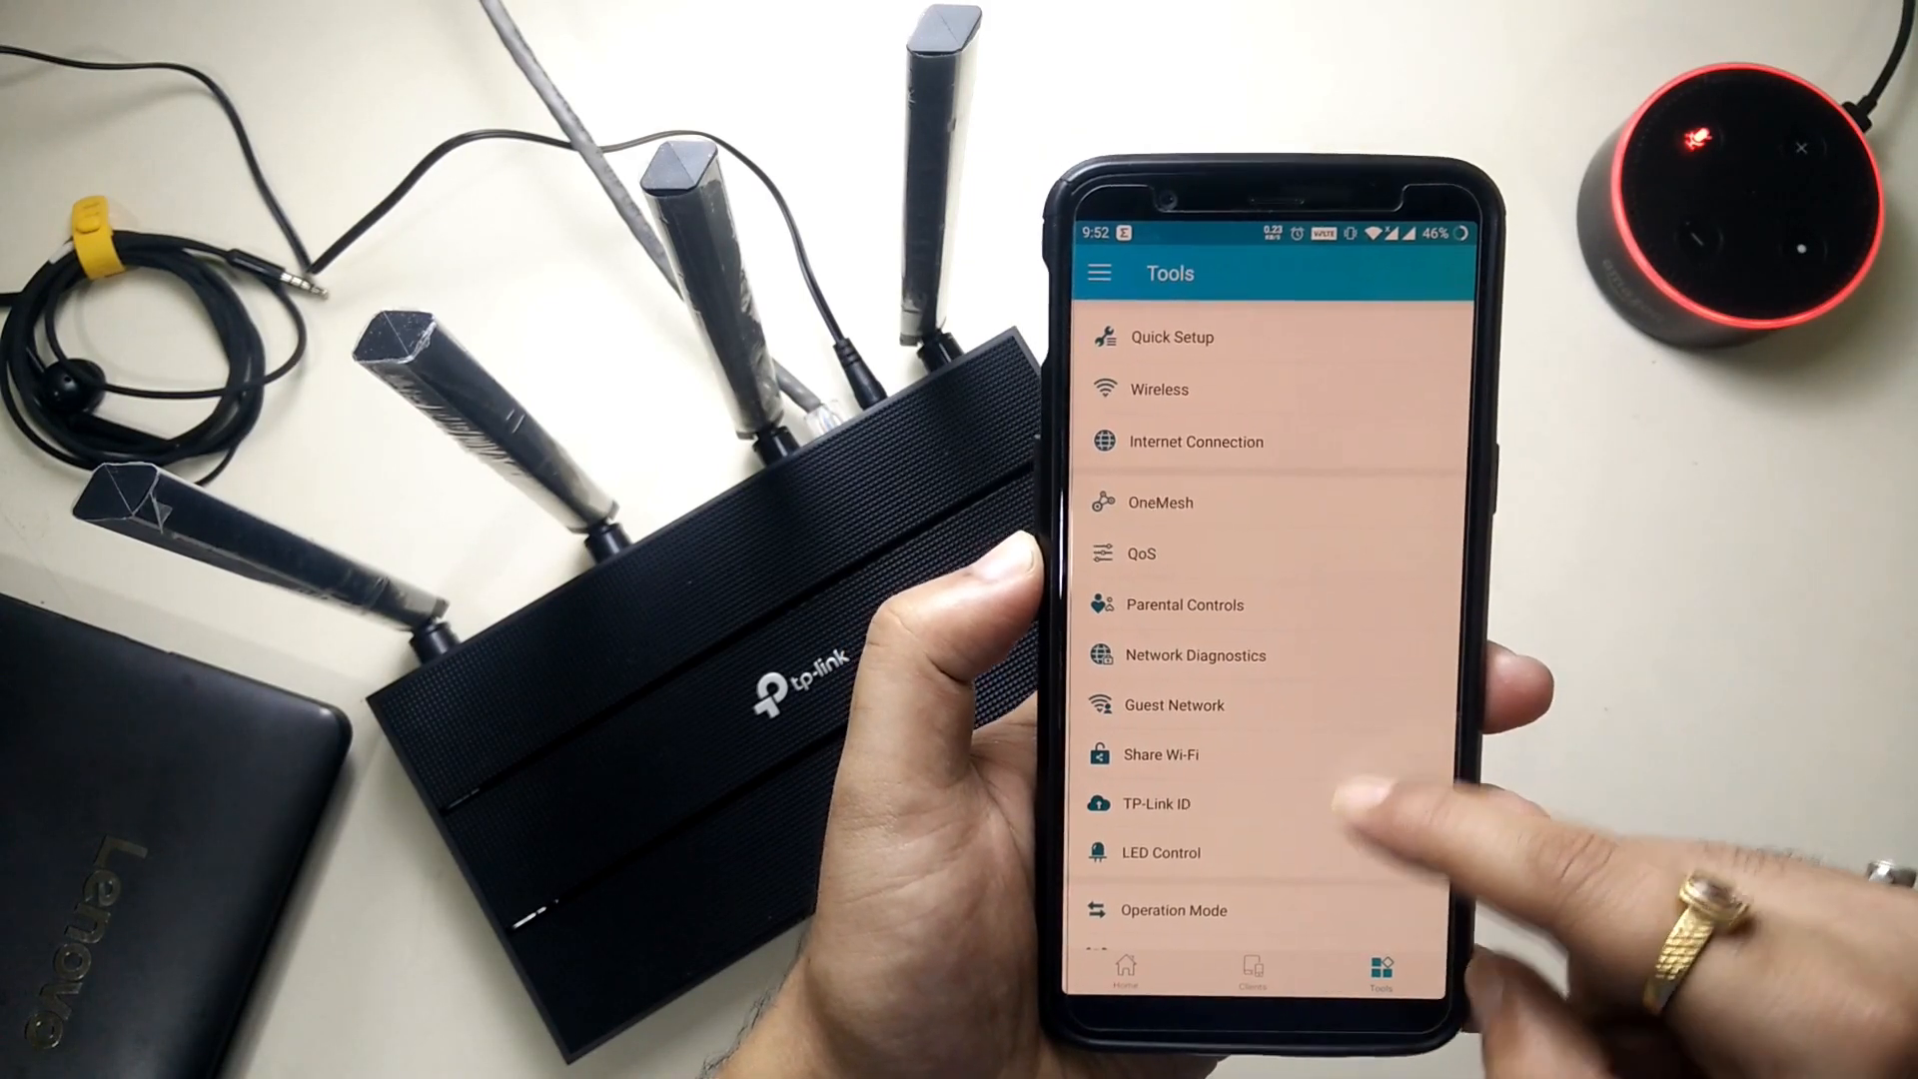
pyautogui.scroll(-3)
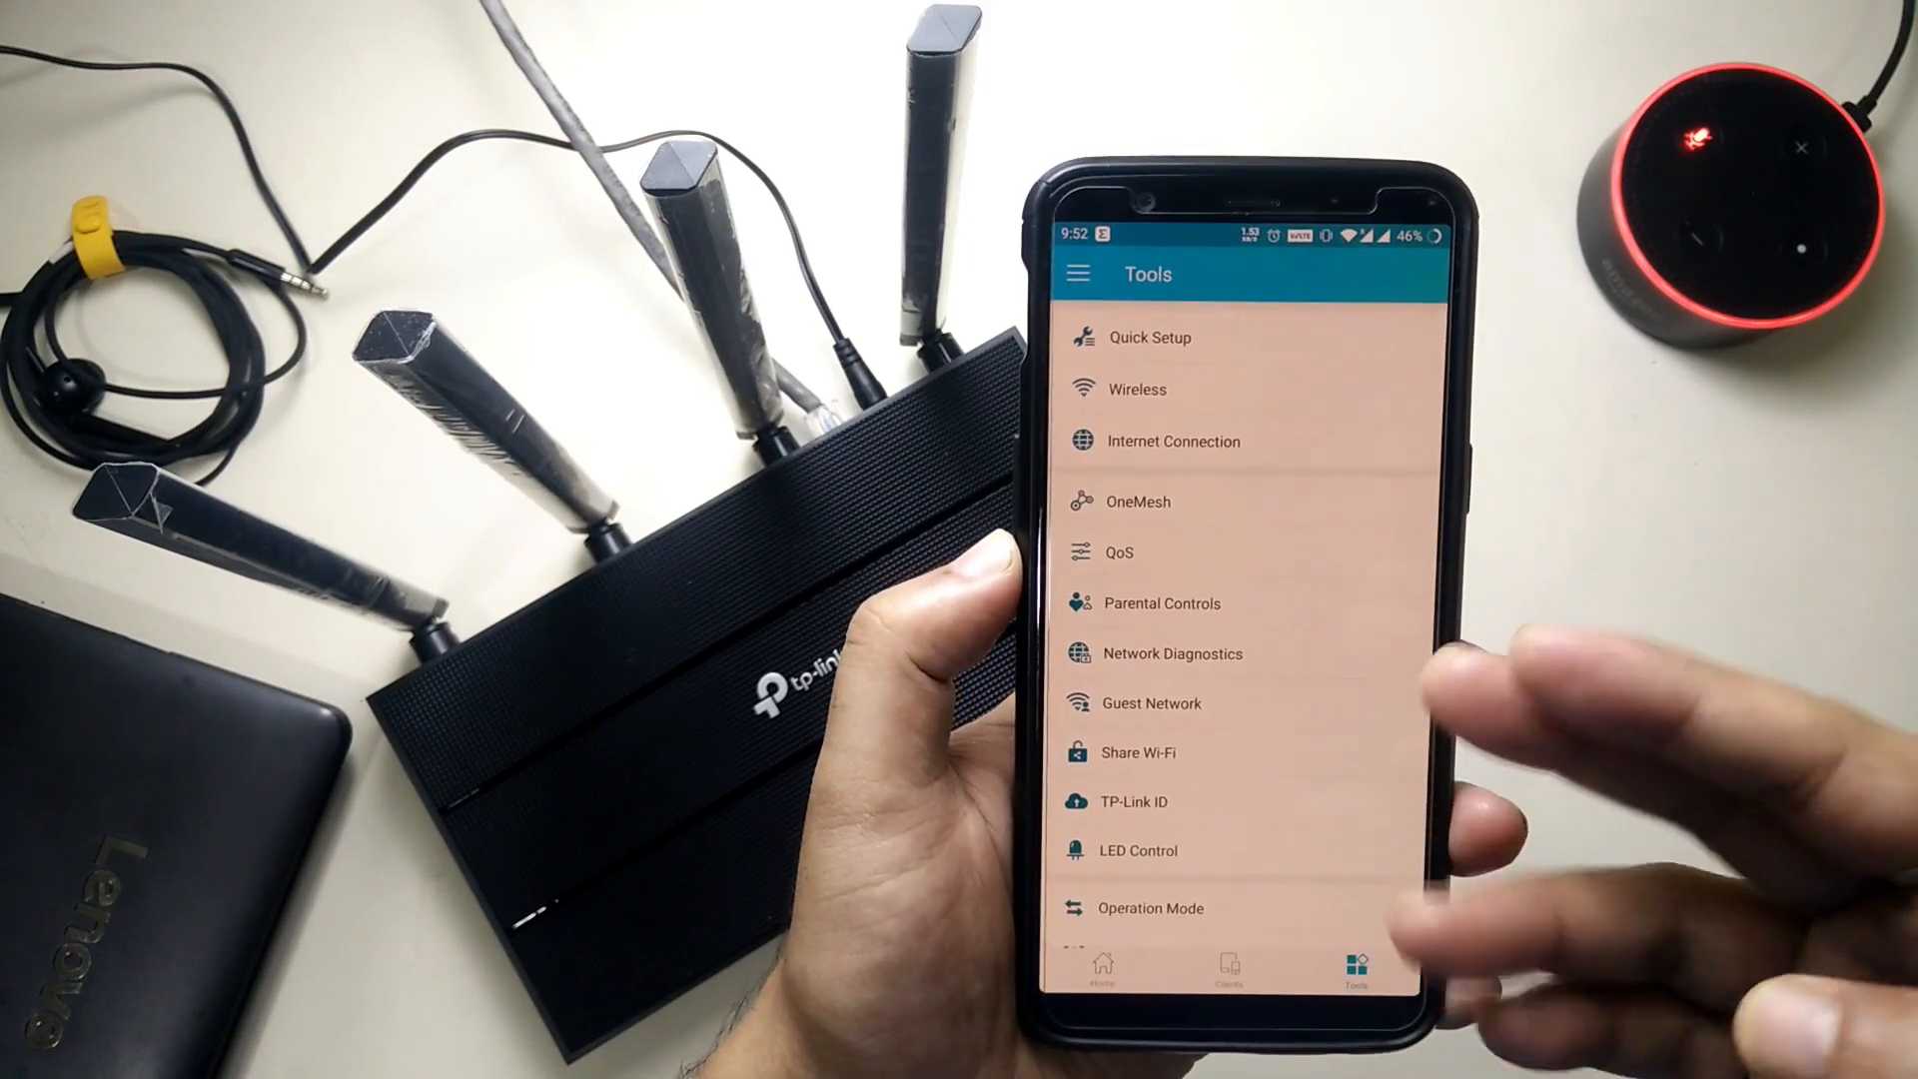
pyautogui.scroll(-3)
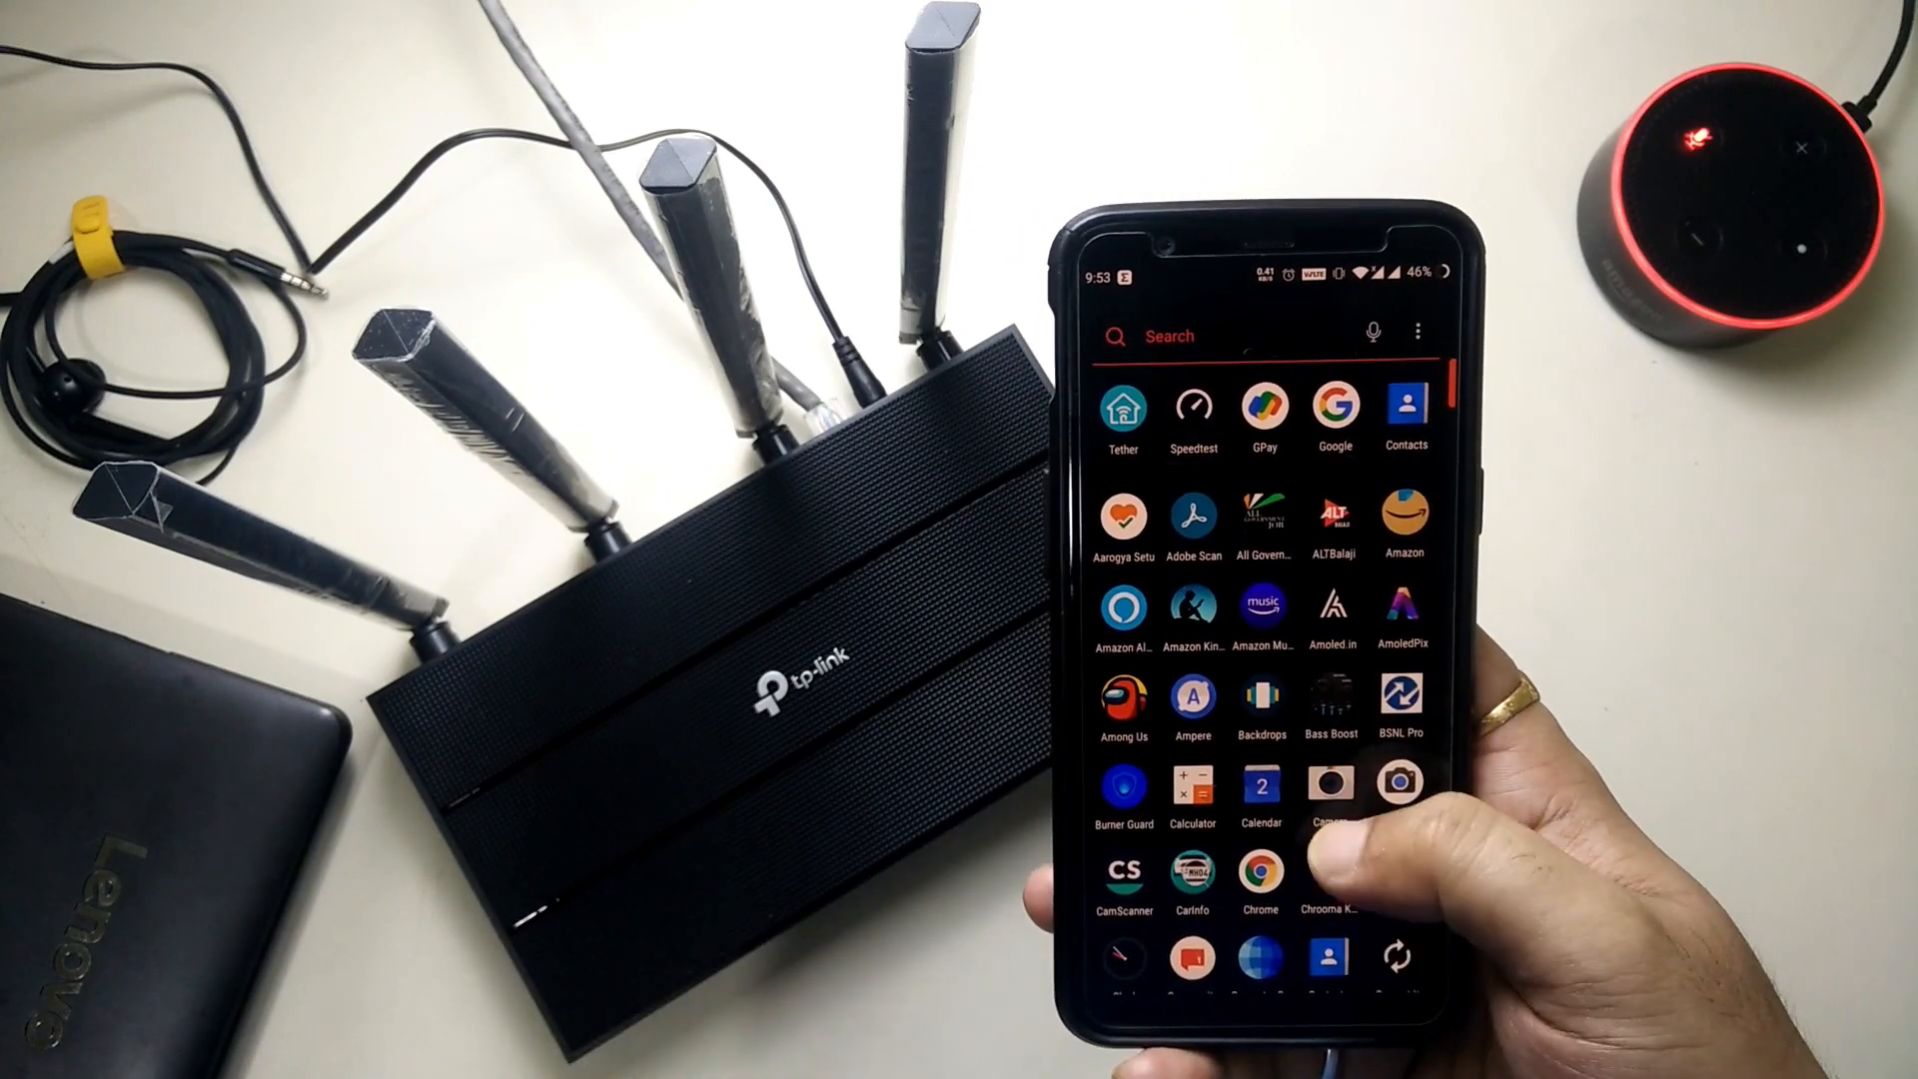
# Step: Launch Speedtest by Ookla from the app drawer for the BSNL connection
pyautogui.click(1193, 404)
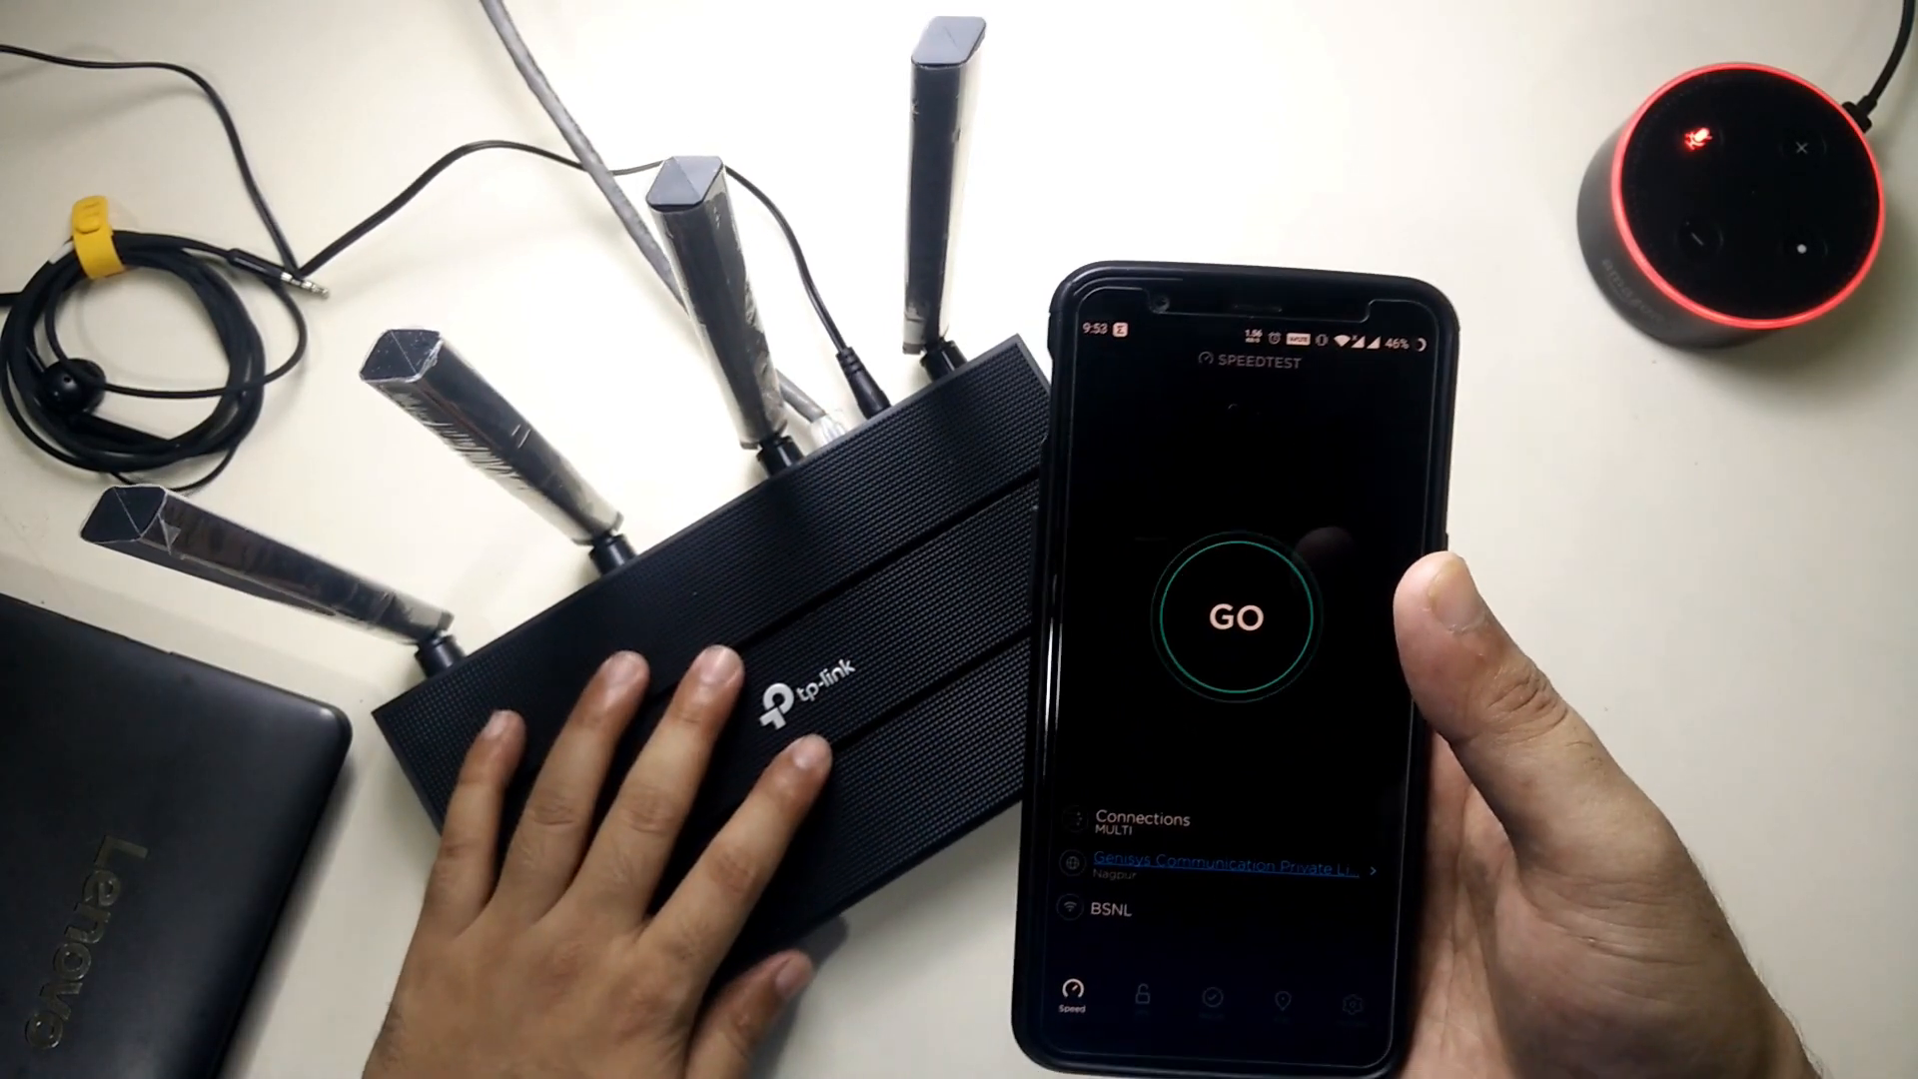